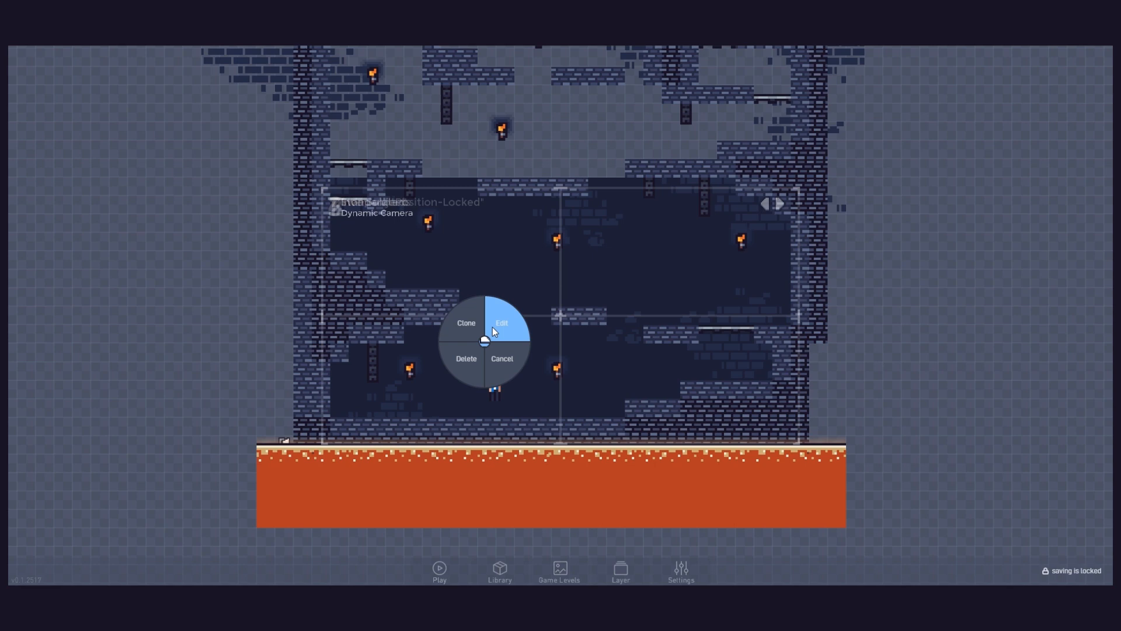
# Open the Dynamic Cam 4 camera object for editing and bring up its behavior logic
pyautogui.click(504, 322)
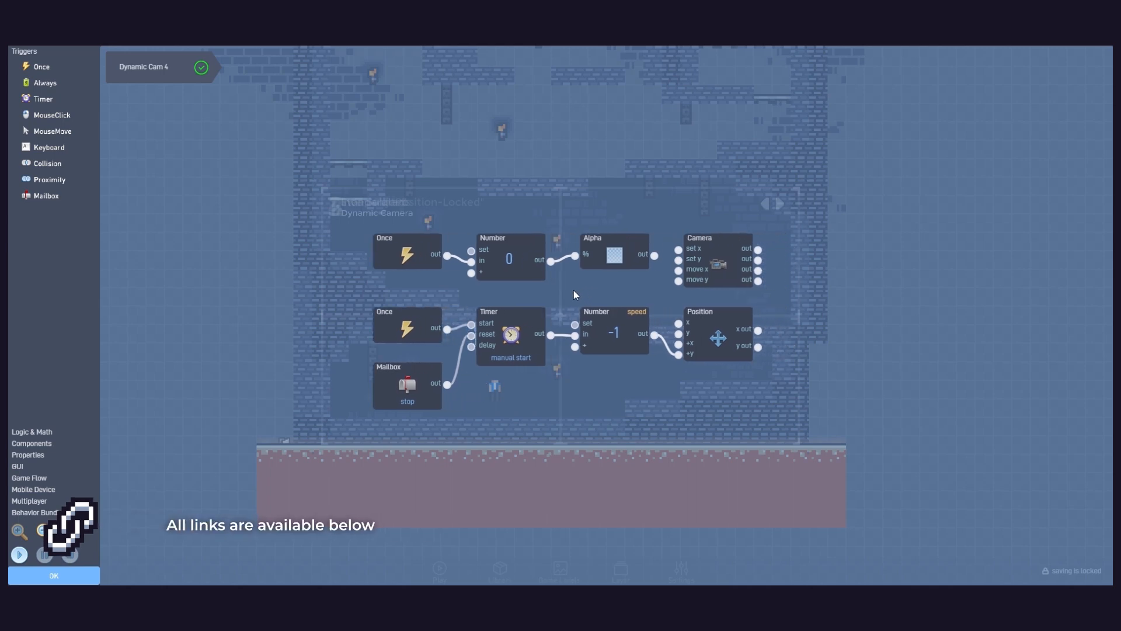
pyautogui.click(53, 575)
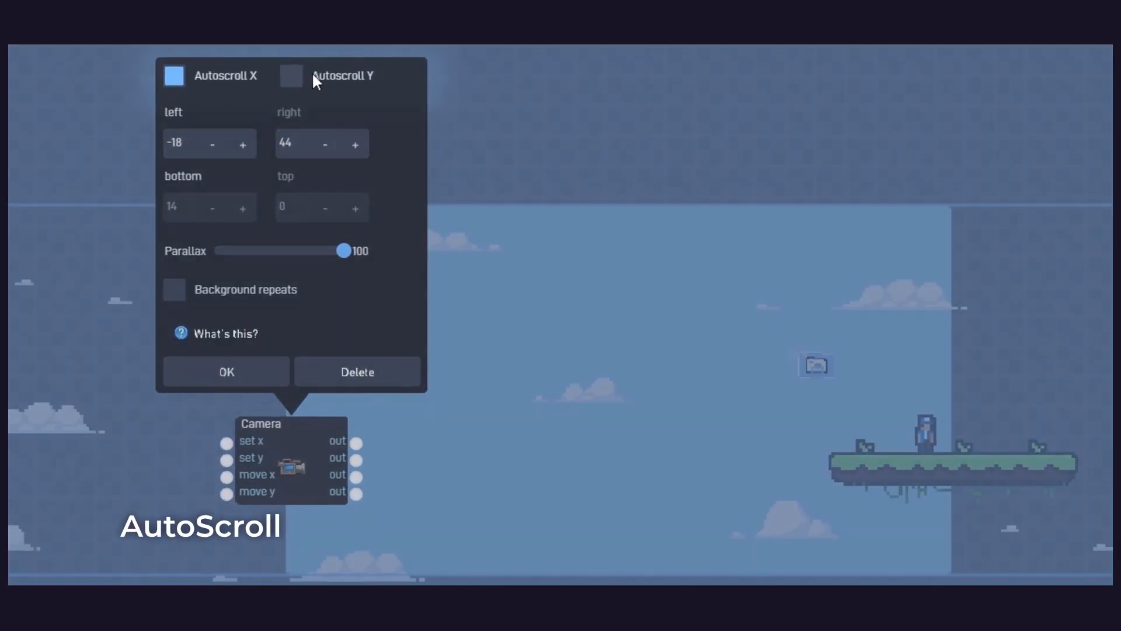
# Preview the horizontal autoscroll, then turn on vertical autoscrolling too
pyautogui.click(225, 372)
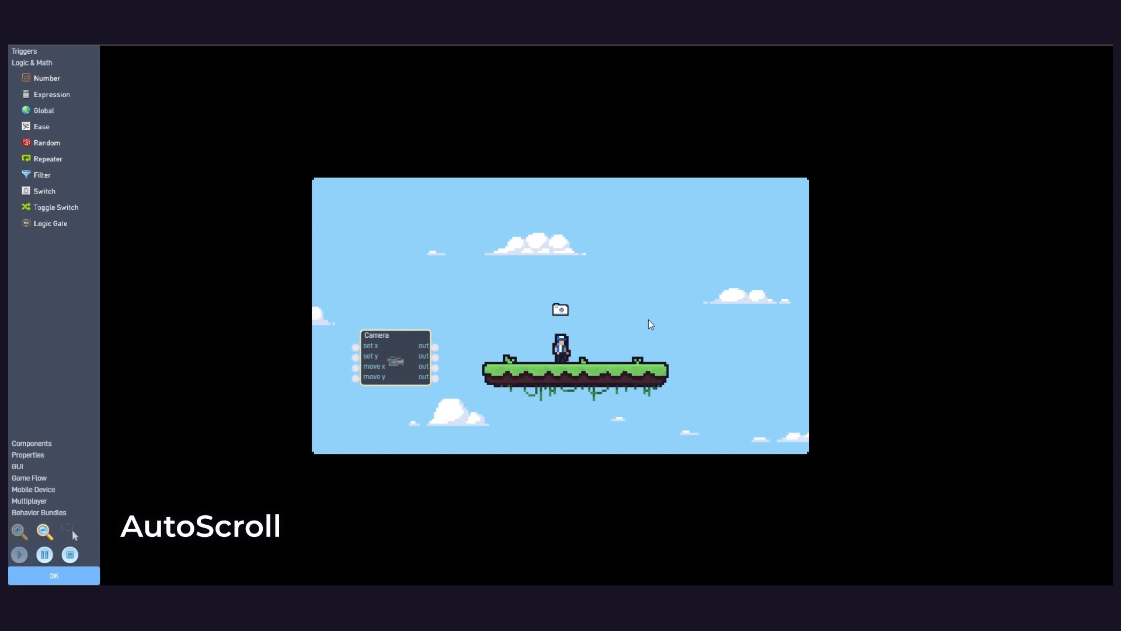
pyautogui.click(395, 121)
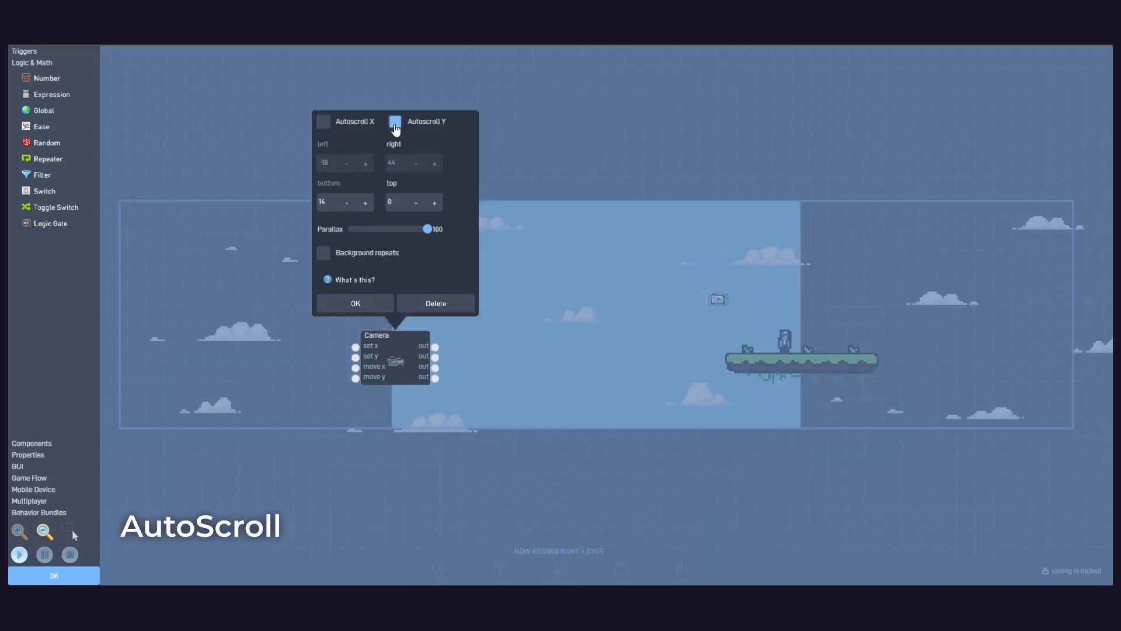
pyautogui.click(355, 303)
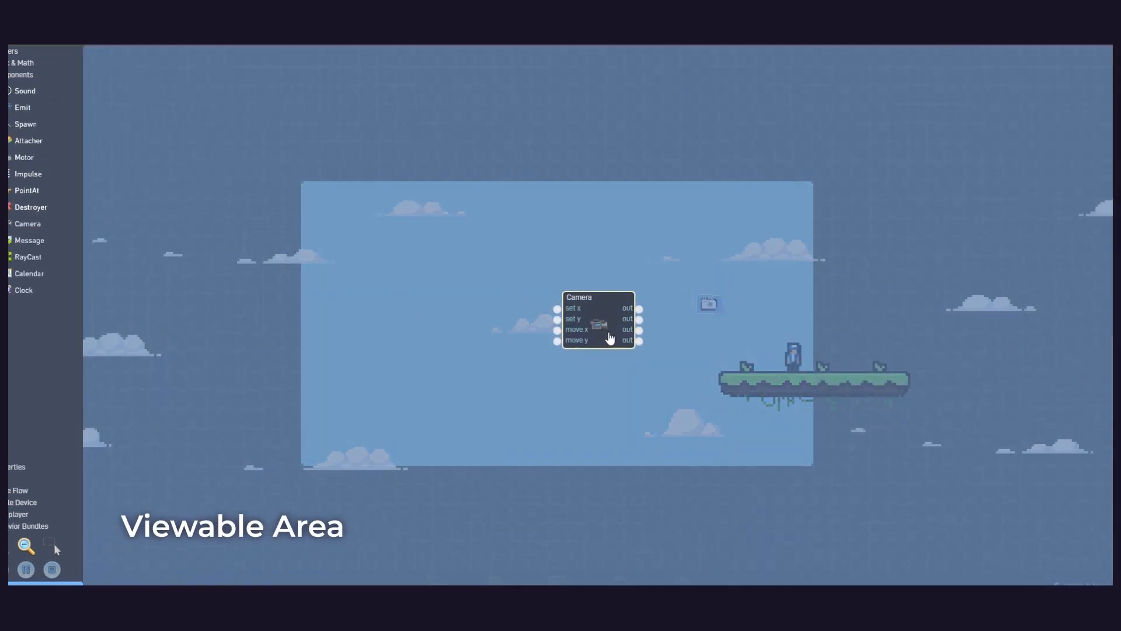
# In the Camera block settings, adjust the bottom and top bounds to 14 and 0
pyautogui.doubleClick(598, 318)
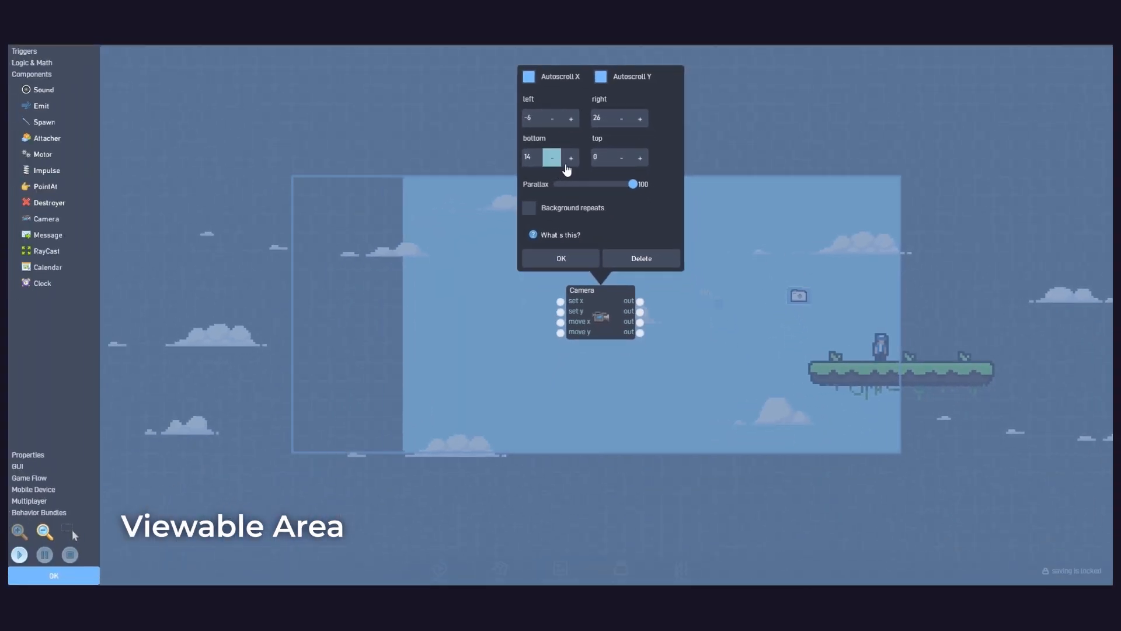
pyautogui.click(621, 157)
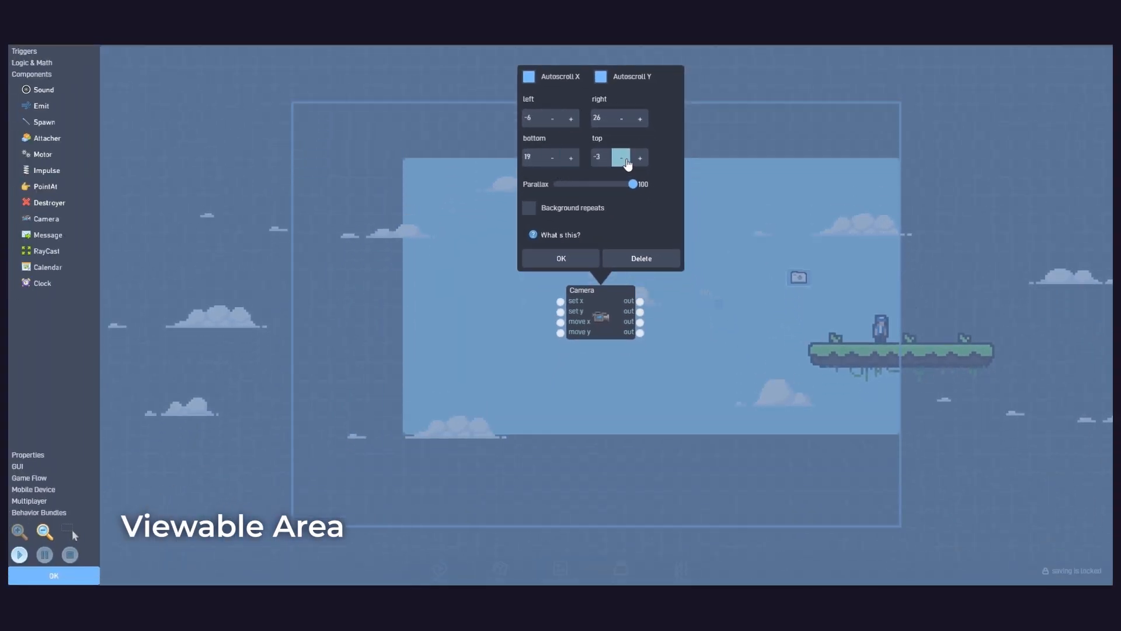
pyautogui.click(640, 118)
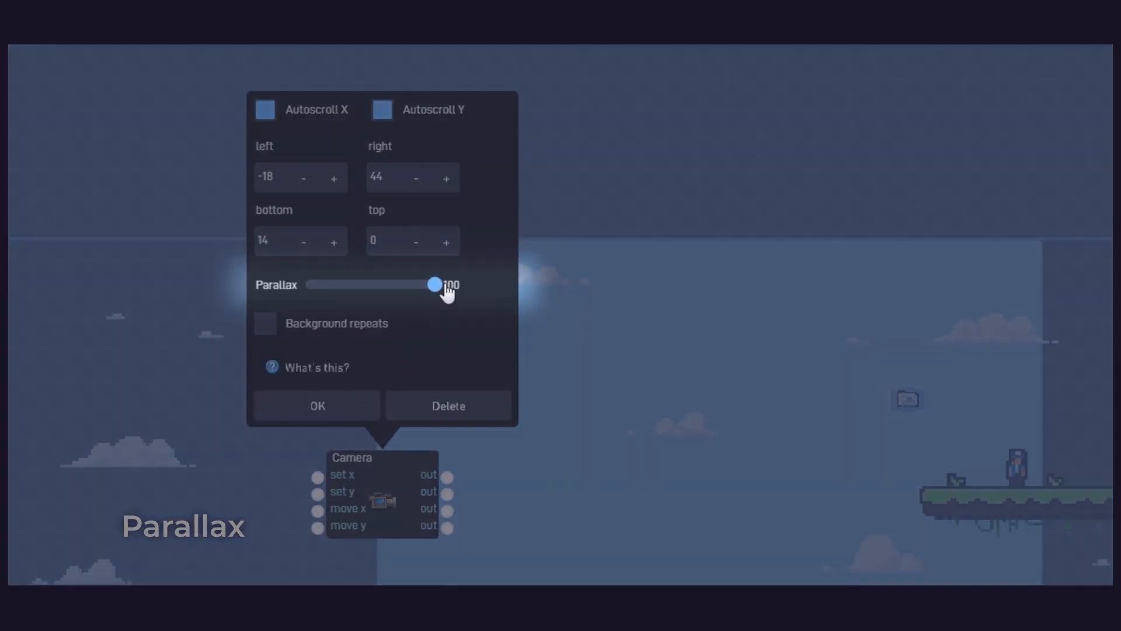
# Preview the camera motion, drag the background parallax to 50, and confirm
pyautogui.click(317, 406)
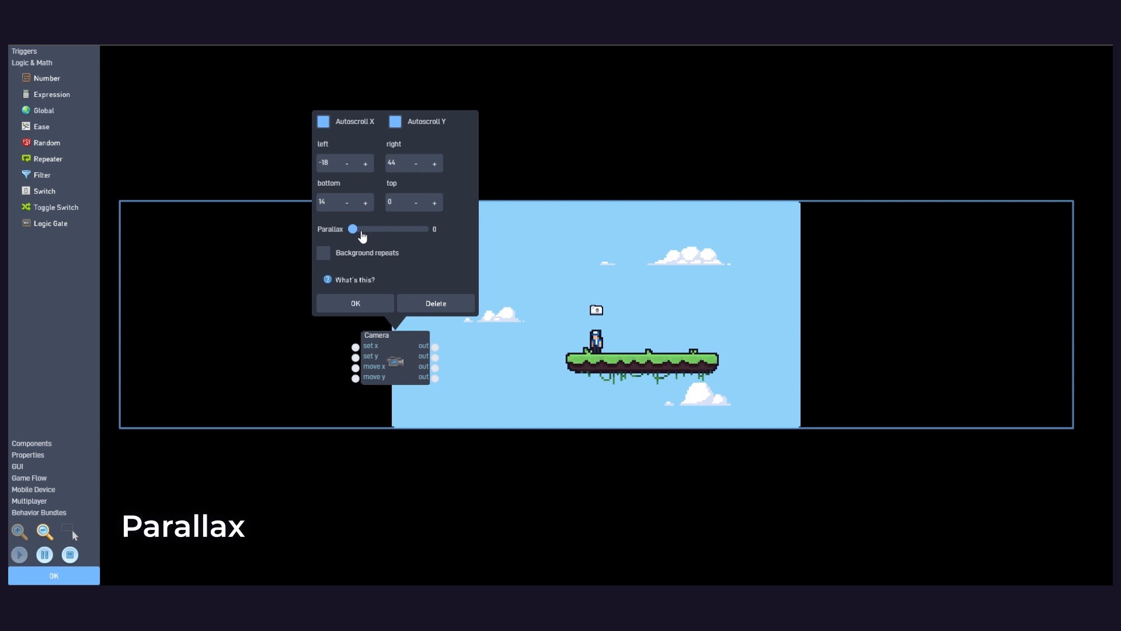
pyautogui.moveTo(352, 228); pyautogui.dragTo(388, 229)
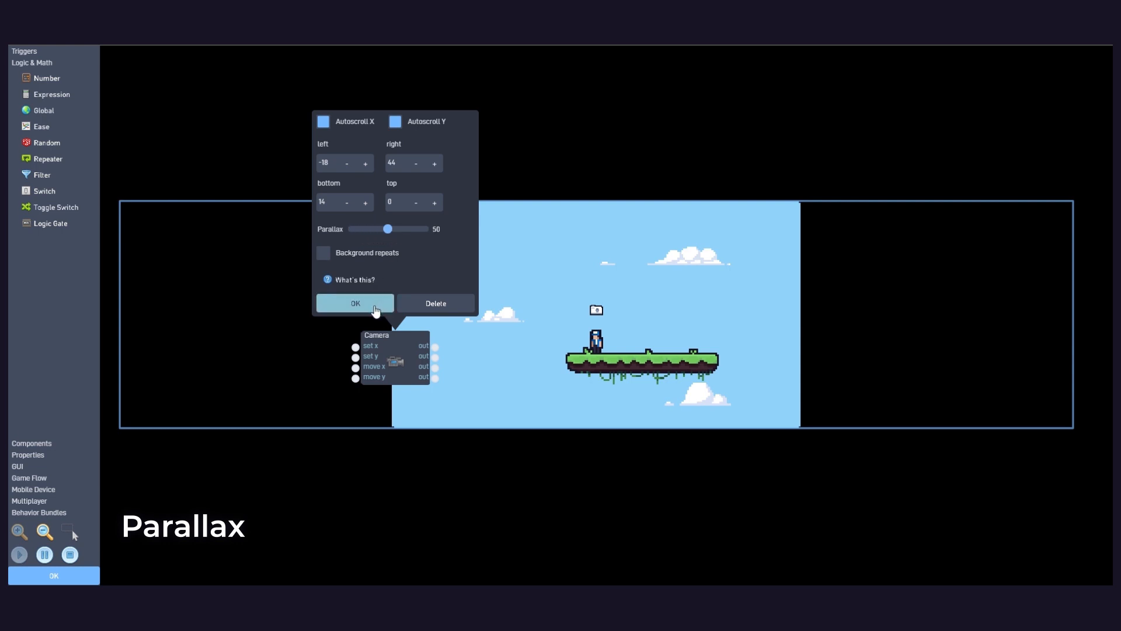
pyautogui.click(354, 302)
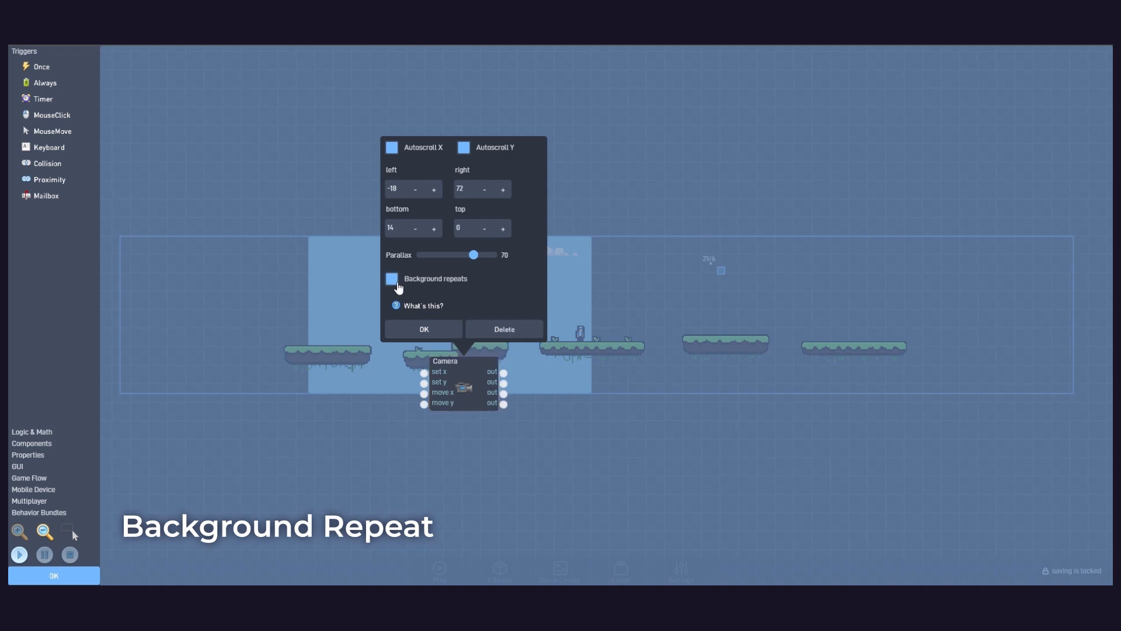
# Enable repeating background and play the level to test the camera
pyautogui.click(19, 554)
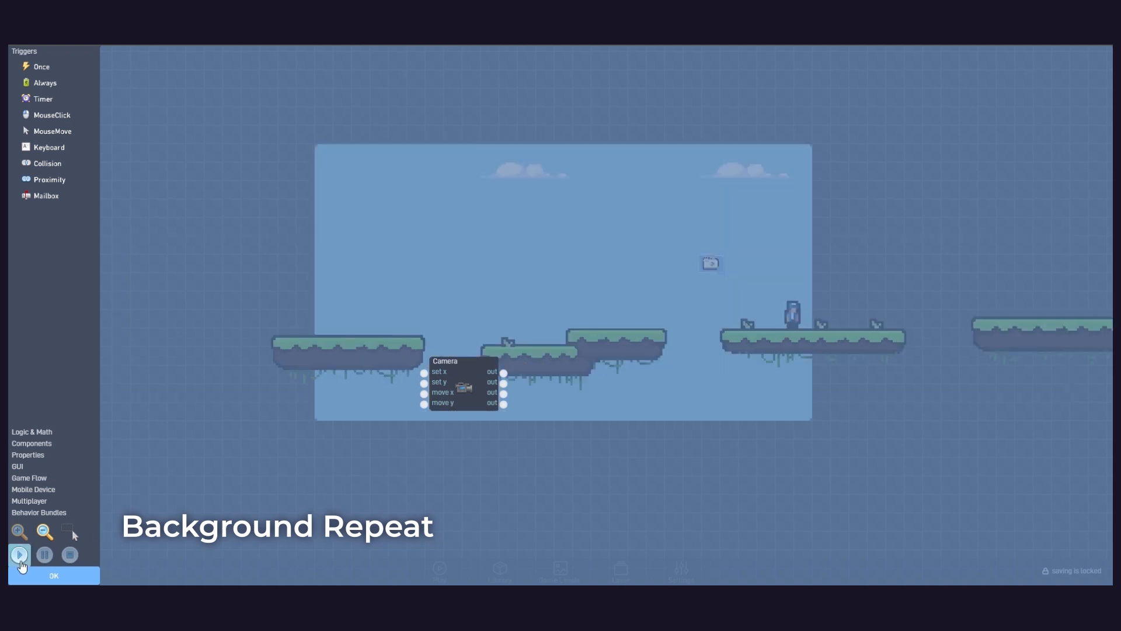
pyautogui.click(18, 554)
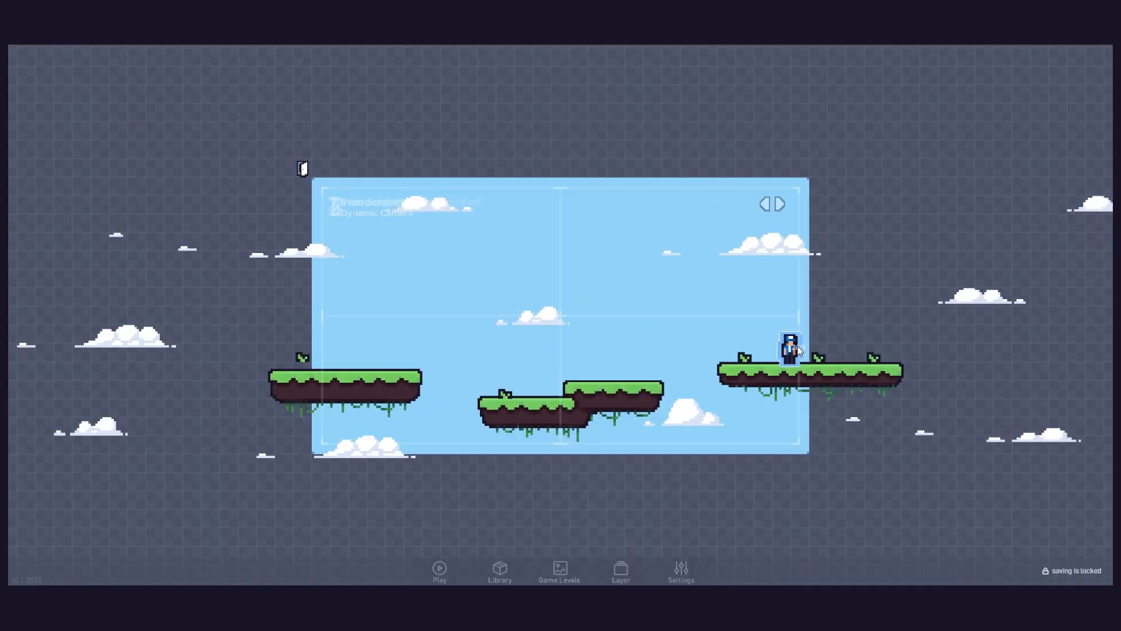
# Add a Camera block to Dynamic Cam 1's behavior with parallax 80 and confirm
pyautogui.click(788, 348)
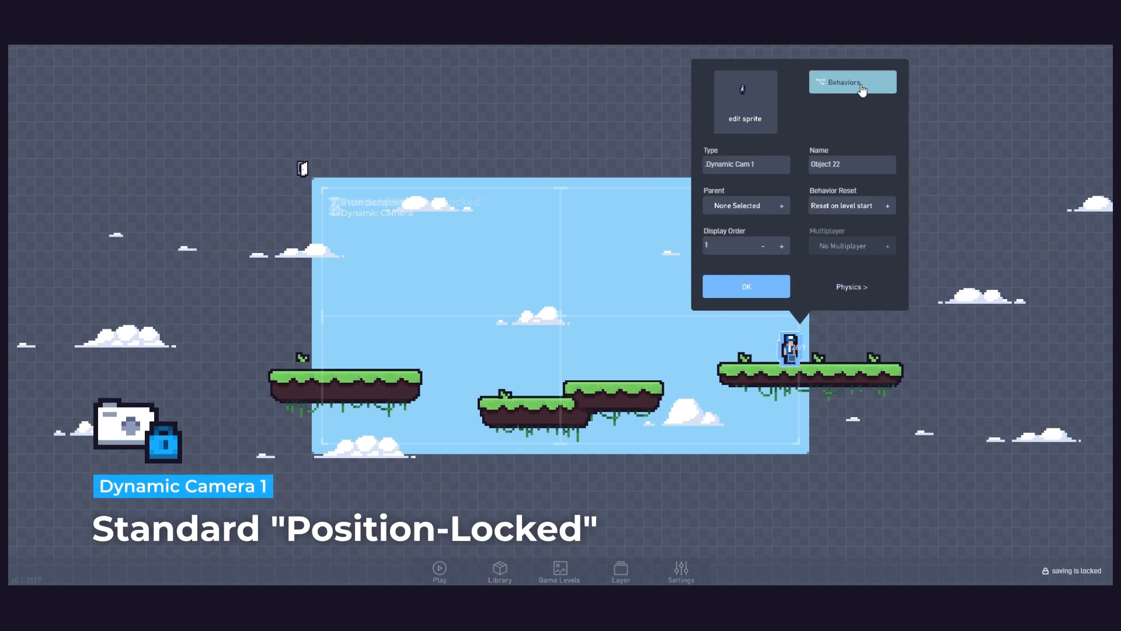
pyautogui.click(851, 82)
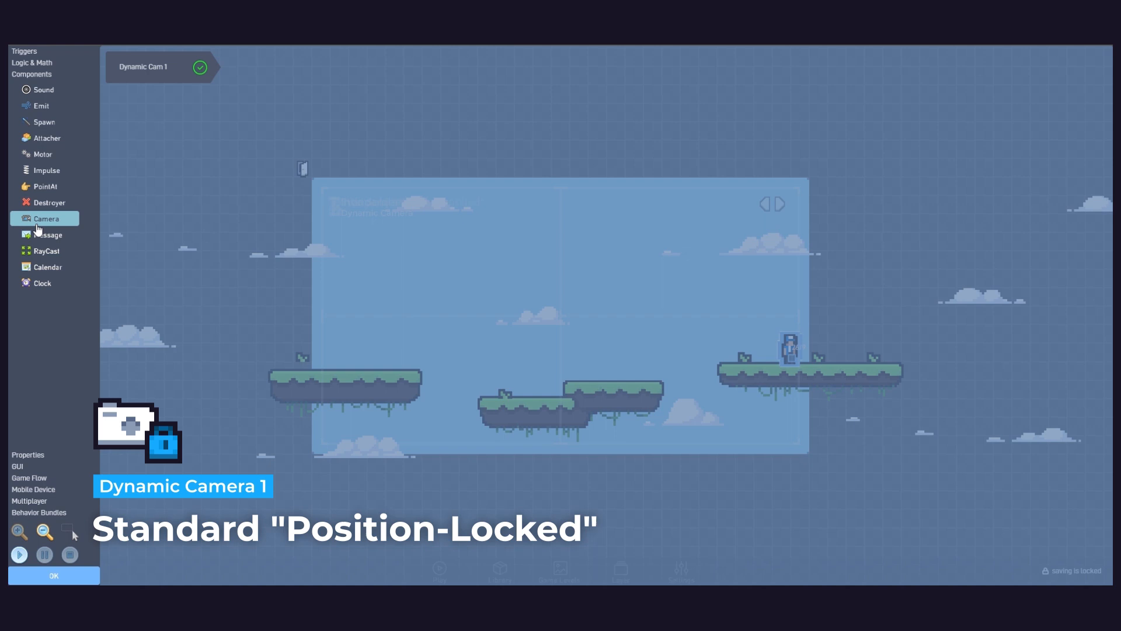
pyautogui.click(45, 219)
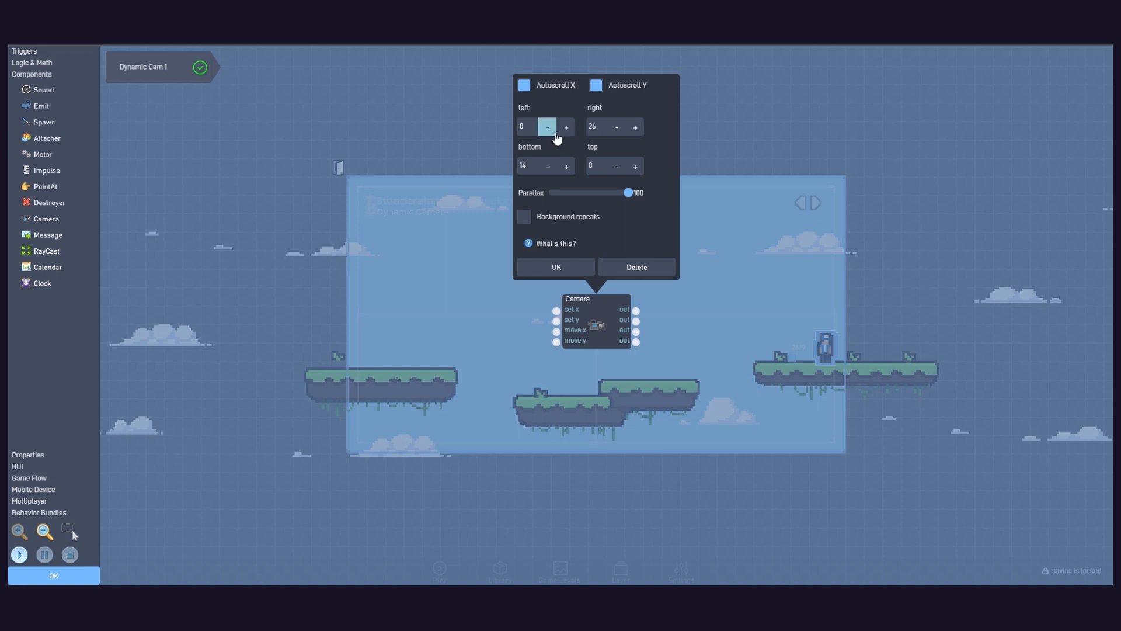
pyautogui.moveTo(627, 192); pyautogui.dragTo(617, 193)
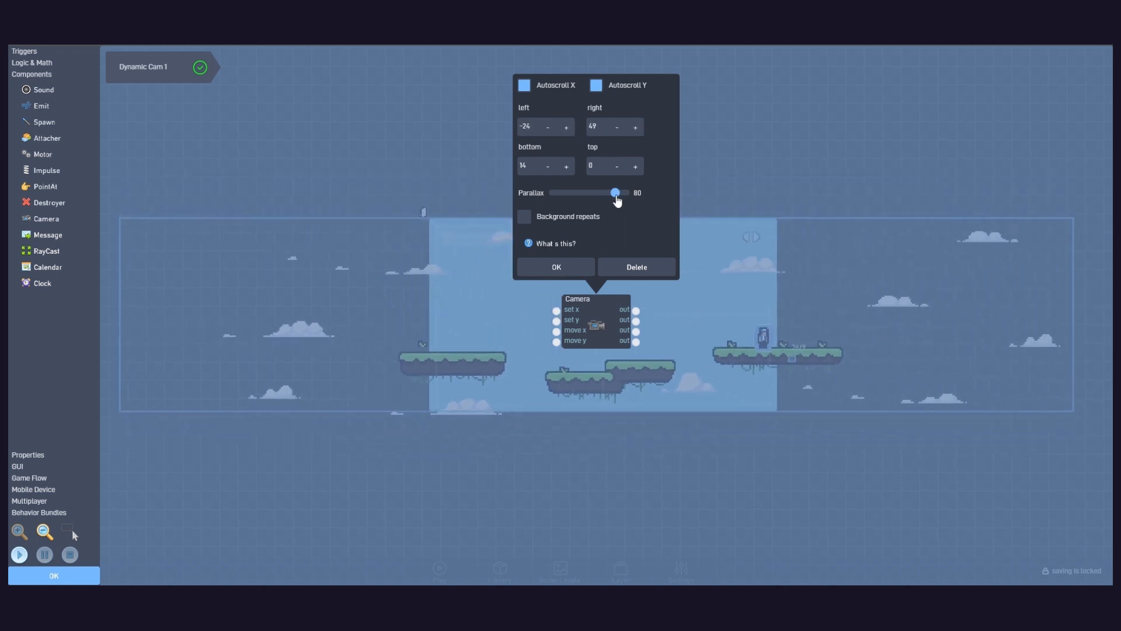
pyautogui.click(556, 266)
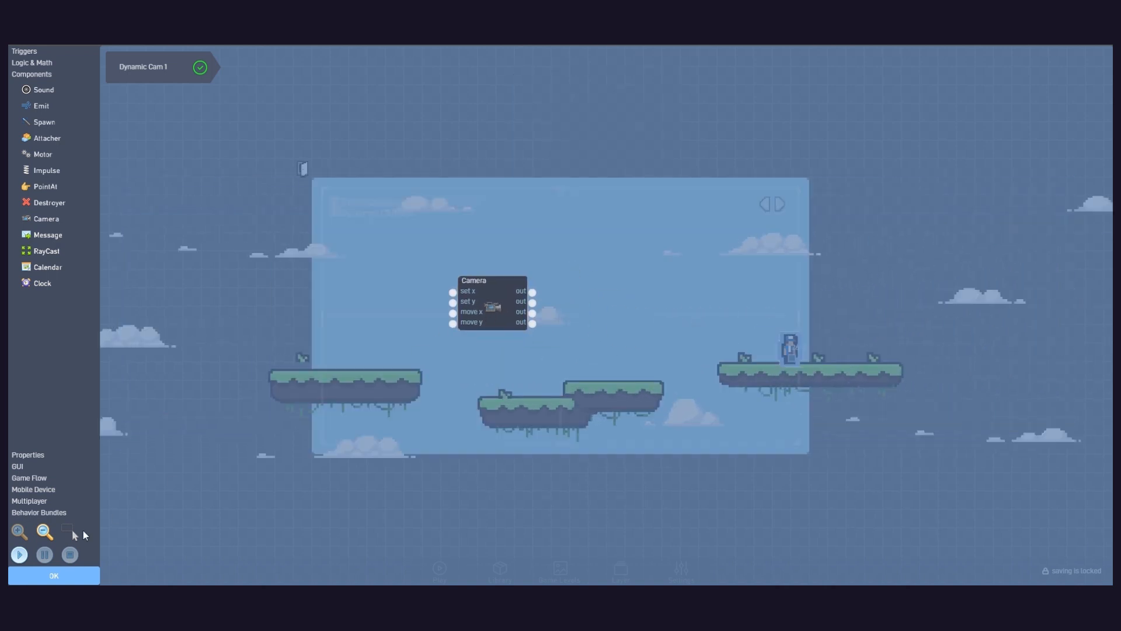
# Play the Dynamic Cam 1 level to watch the position-locked camera, then stop
pyautogui.click(19, 554)
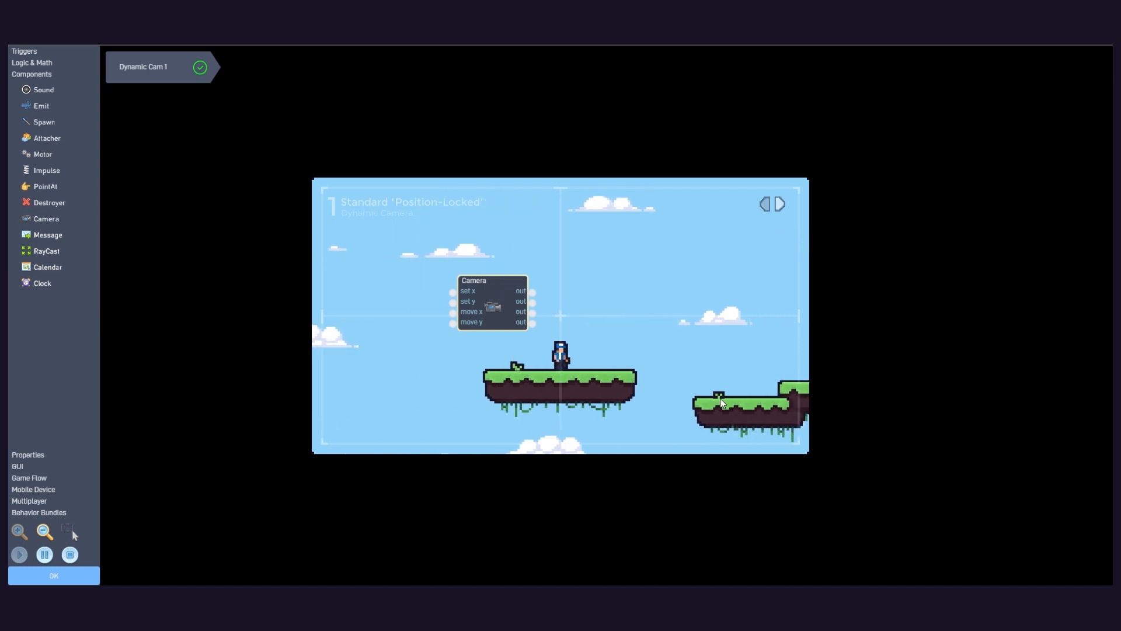
pyautogui.click(44, 554)
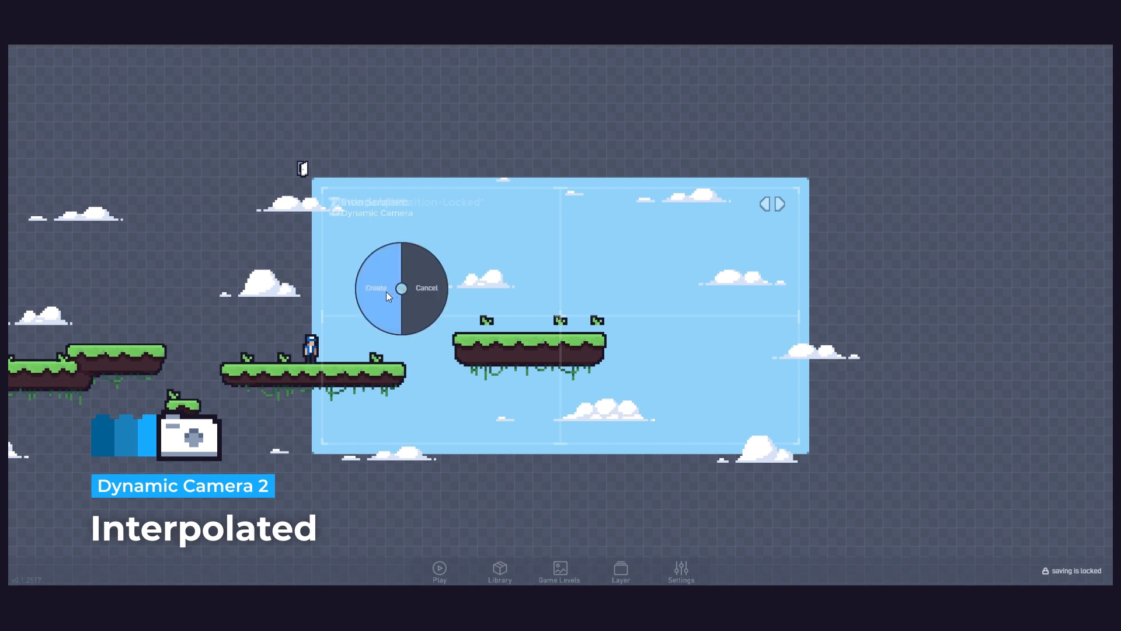
# Create a Dynamic Cam 2 camera object and open its physics settings
pyautogui.click(375, 288)
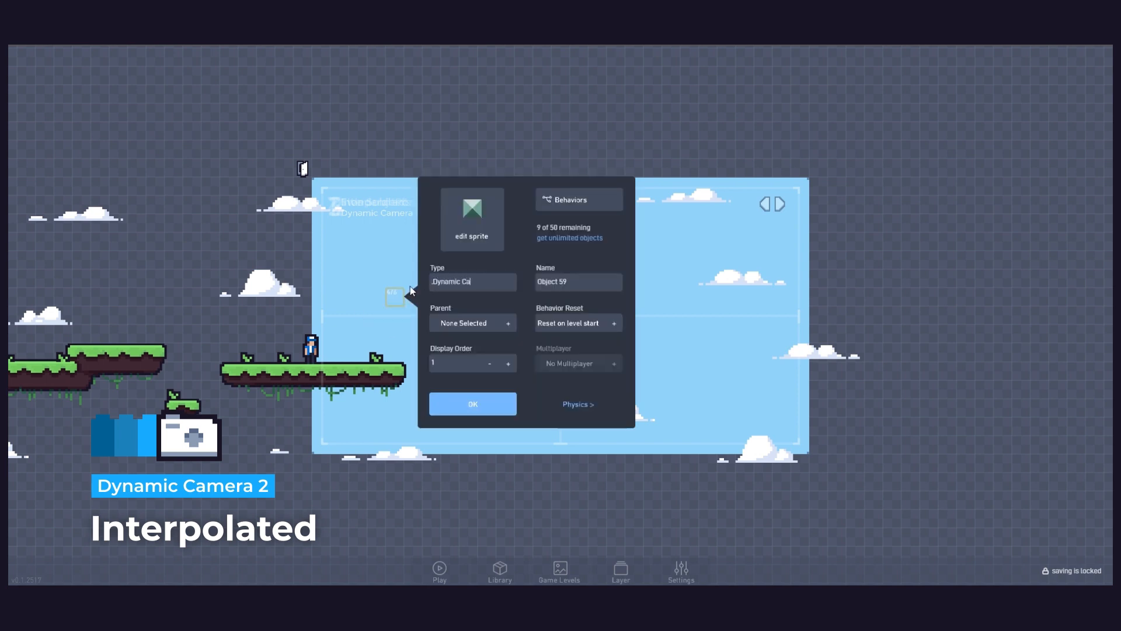
pyautogui.click(576, 405)
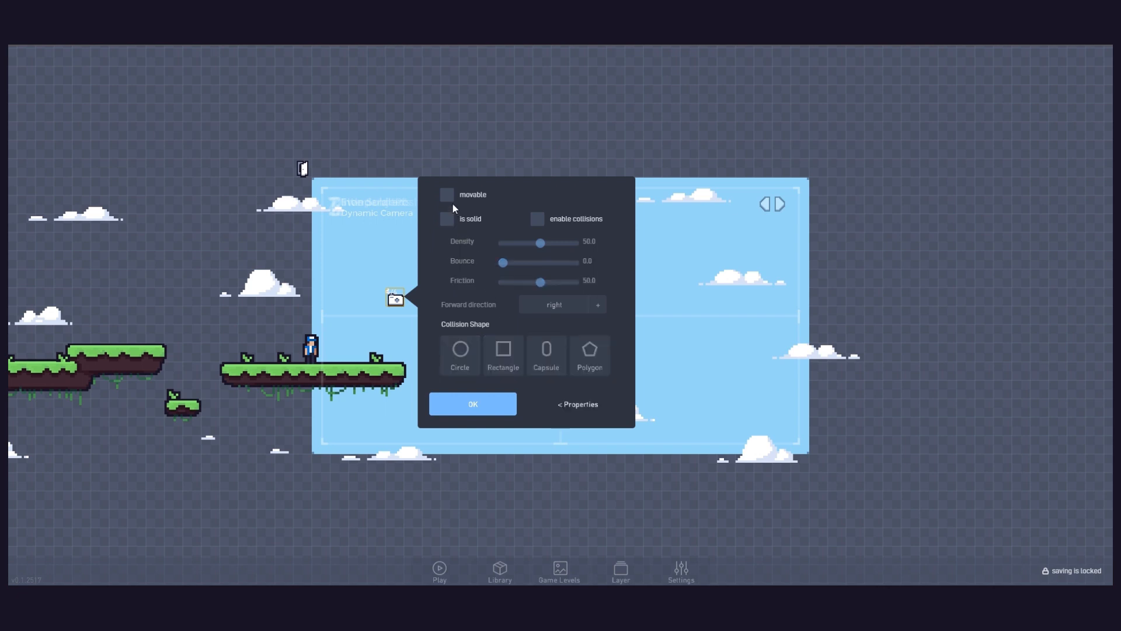
pyautogui.click(577, 404)
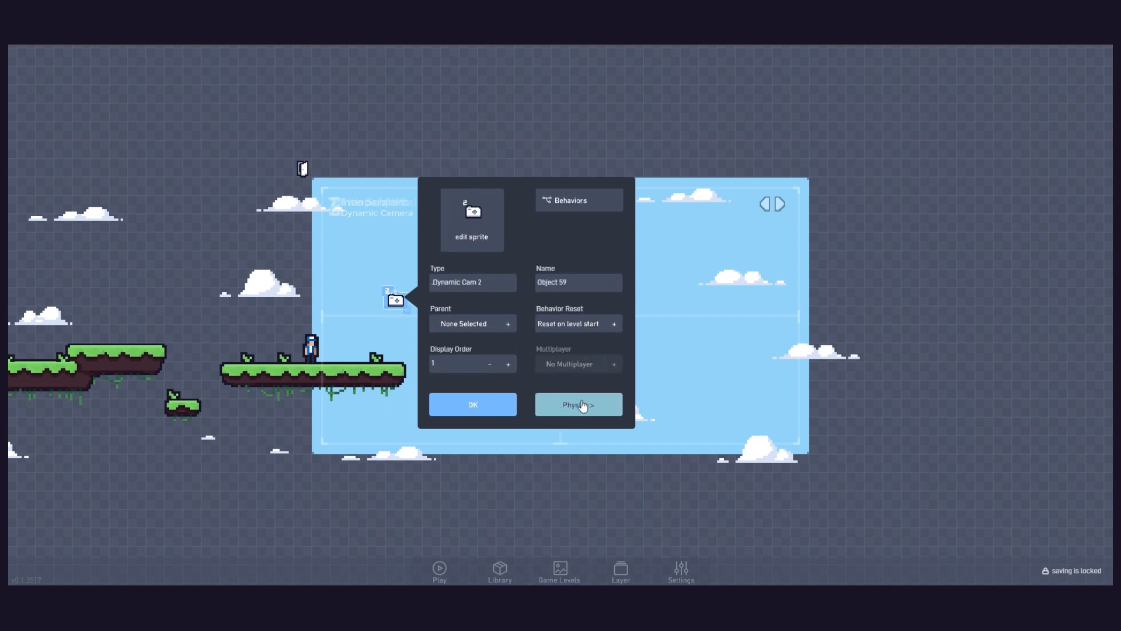
# Open the player's behavior logic and rename the upper global value
pyautogui.click(472, 404)
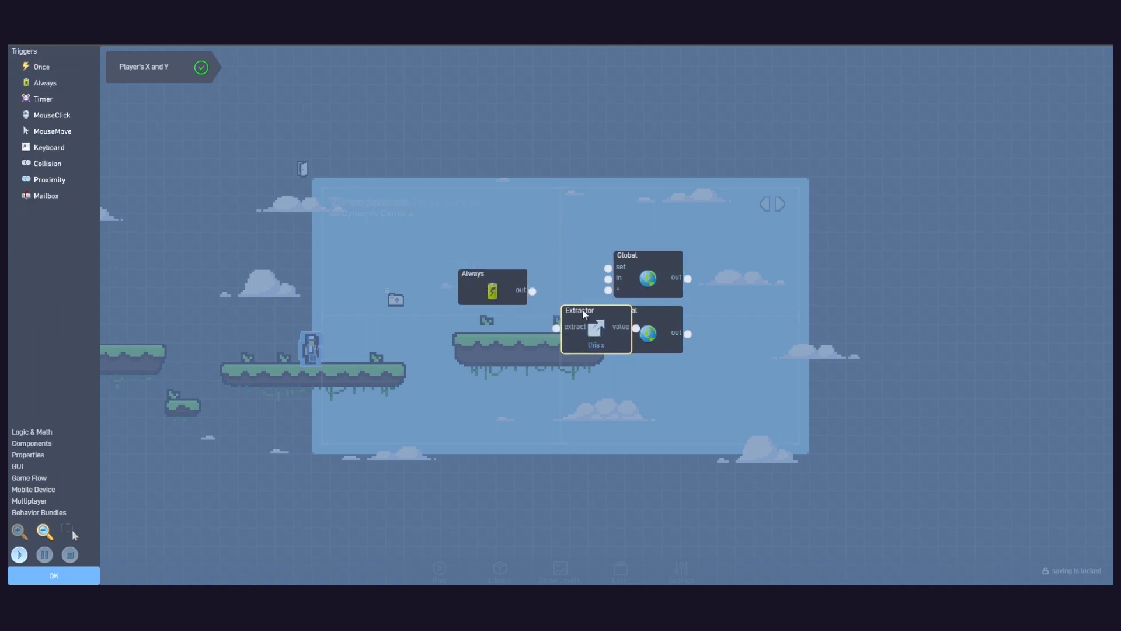
pyautogui.click(595, 344)
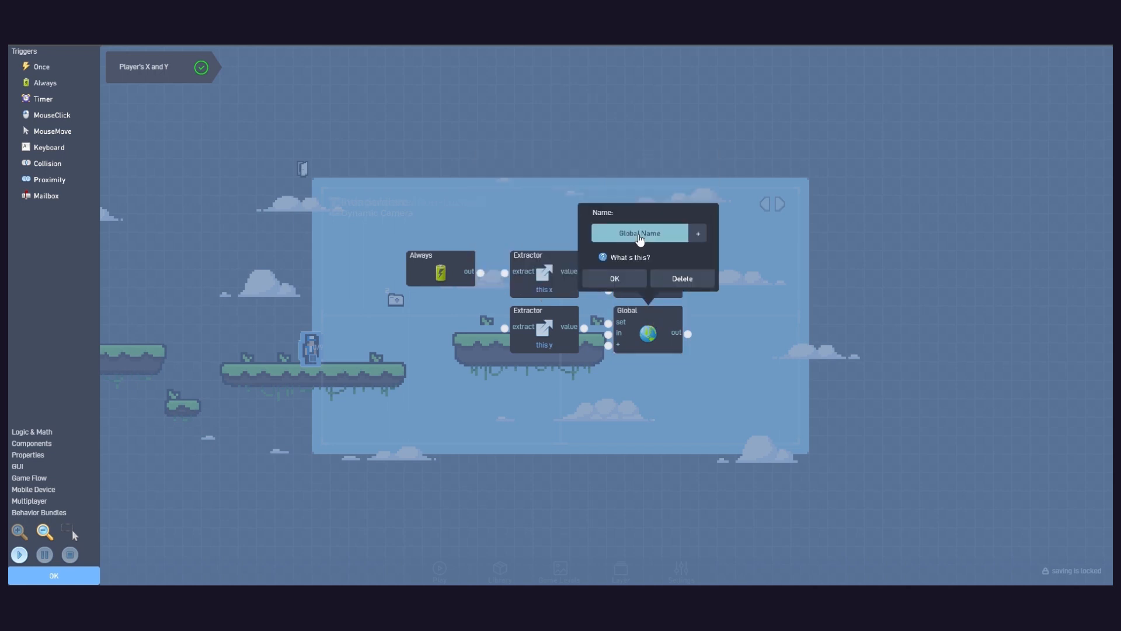
pyautogui.click(613, 278)
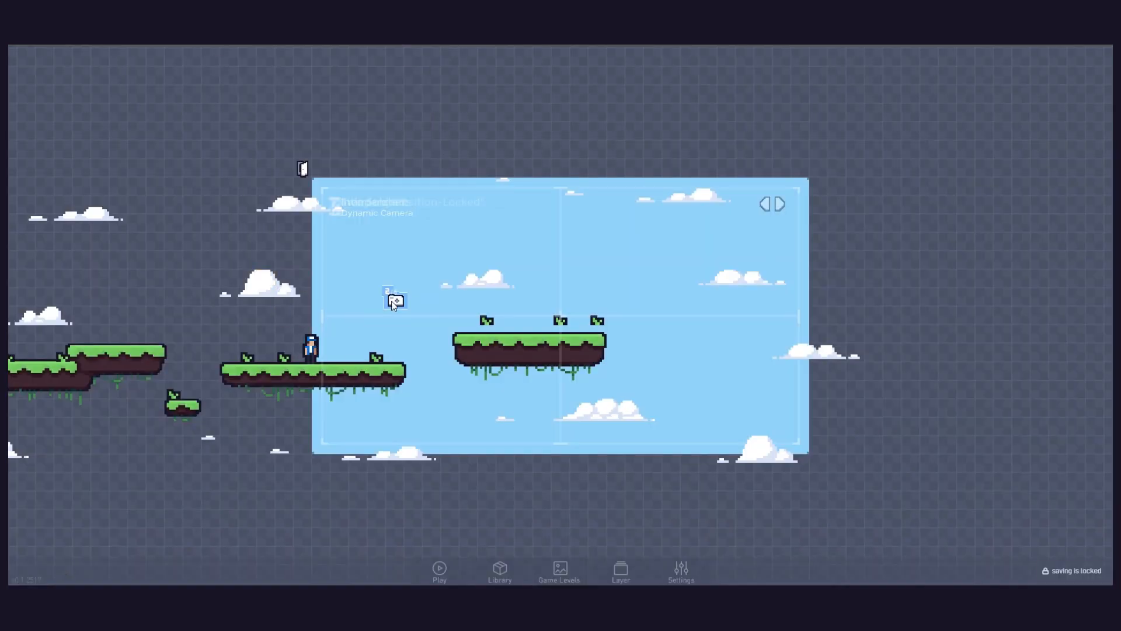
# Add A + ((B-A) * 0.1) expressions reading the extractors' coordinates in Dynamic Cam 2's behavior
pyautogui.click(594, 322)
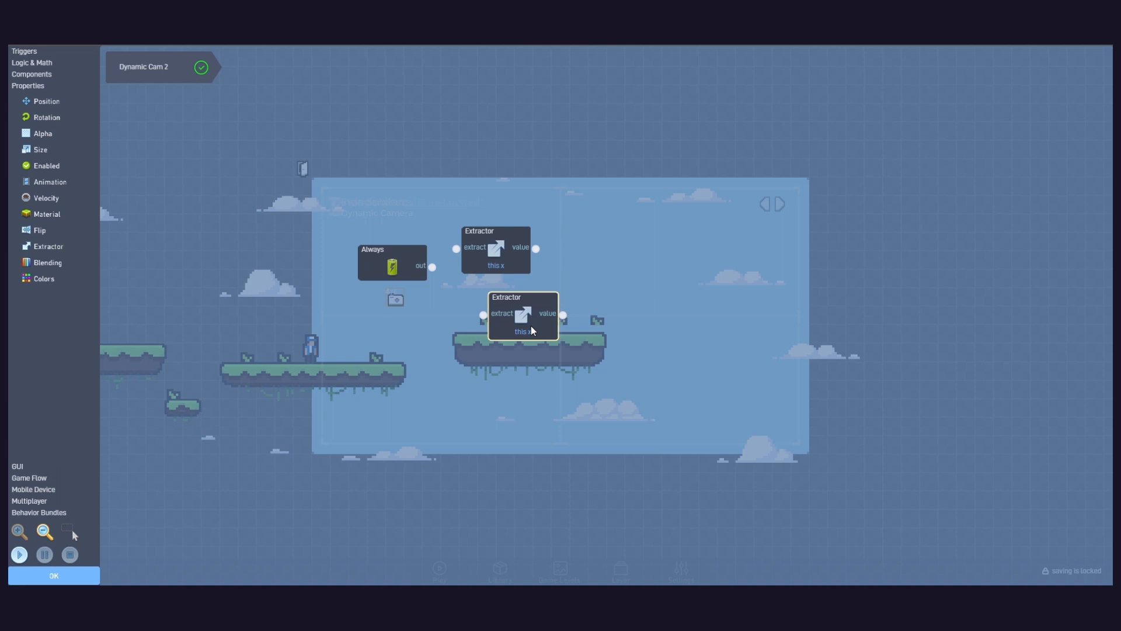
pyautogui.click(32, 64)
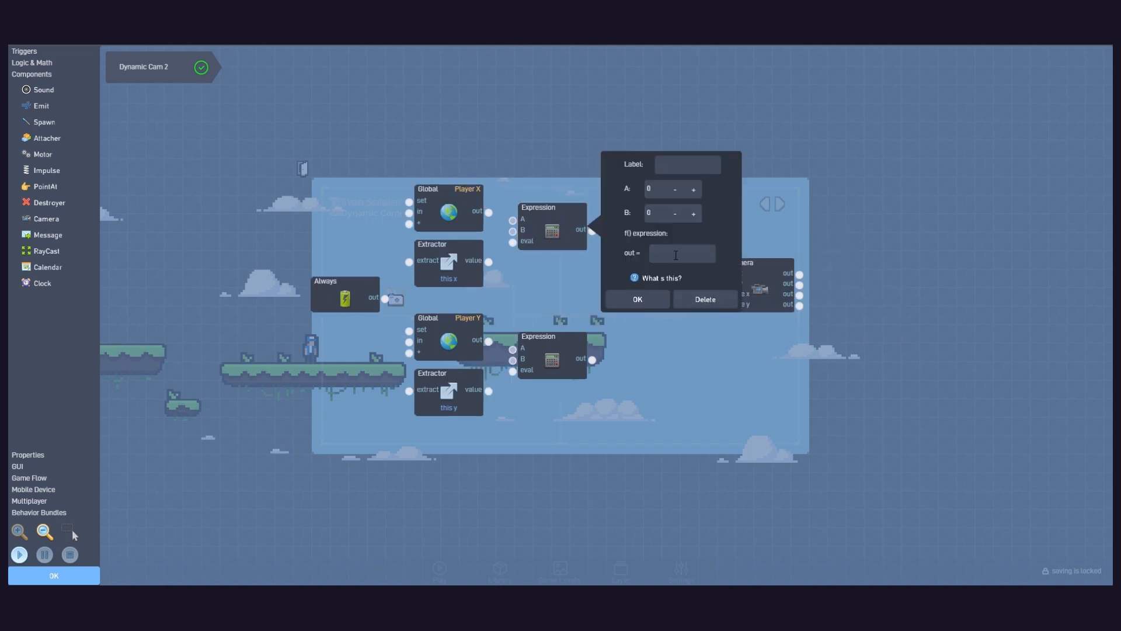
pyautogui.write('A + ((B-A) * 0.1)')
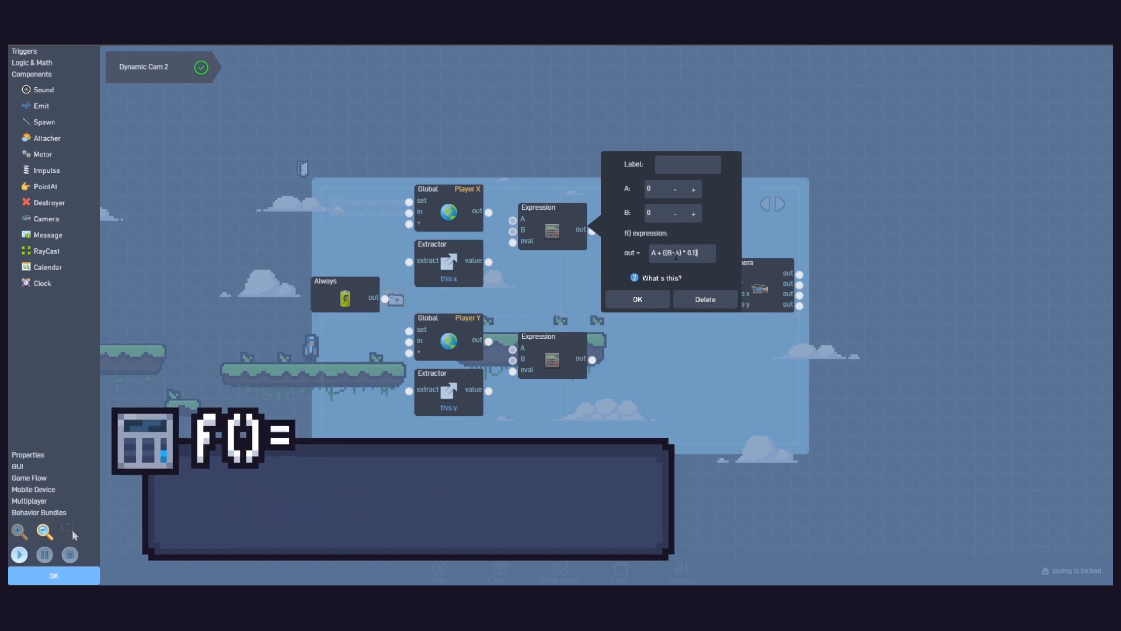
pyautogui.click(636, 299)
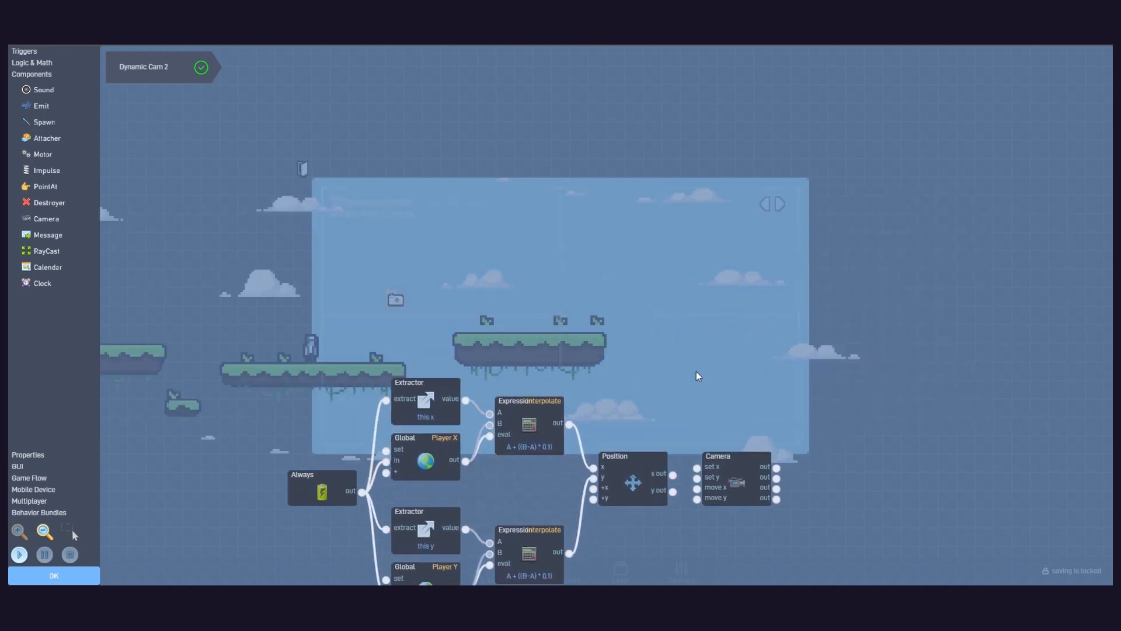
pyautogui.click(18, 554)
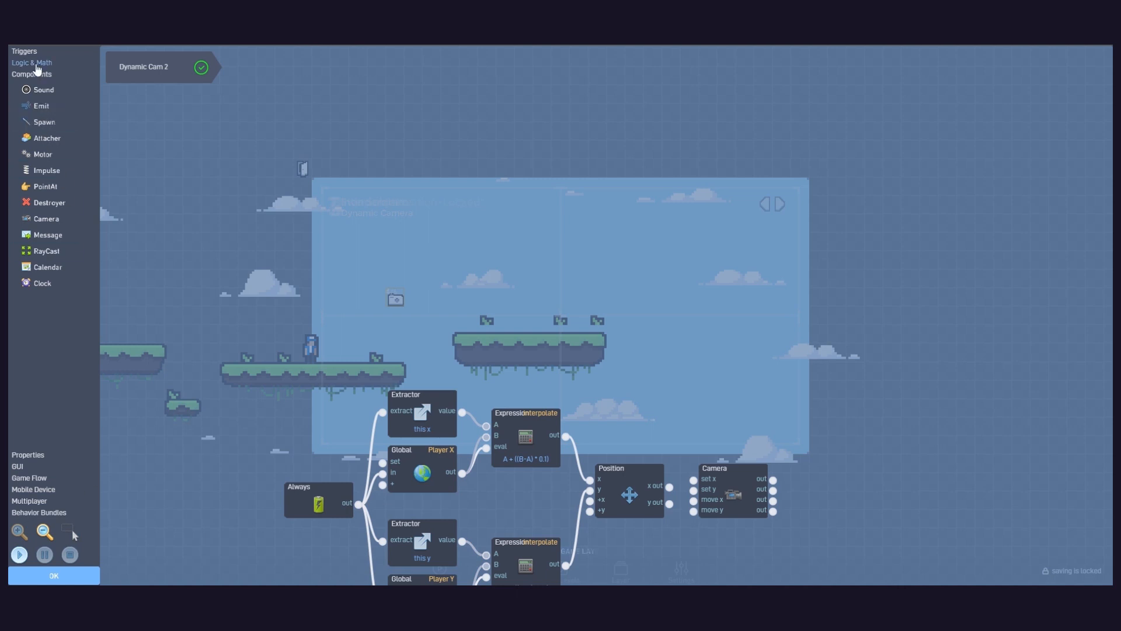
pyautogui.click(32, 63)
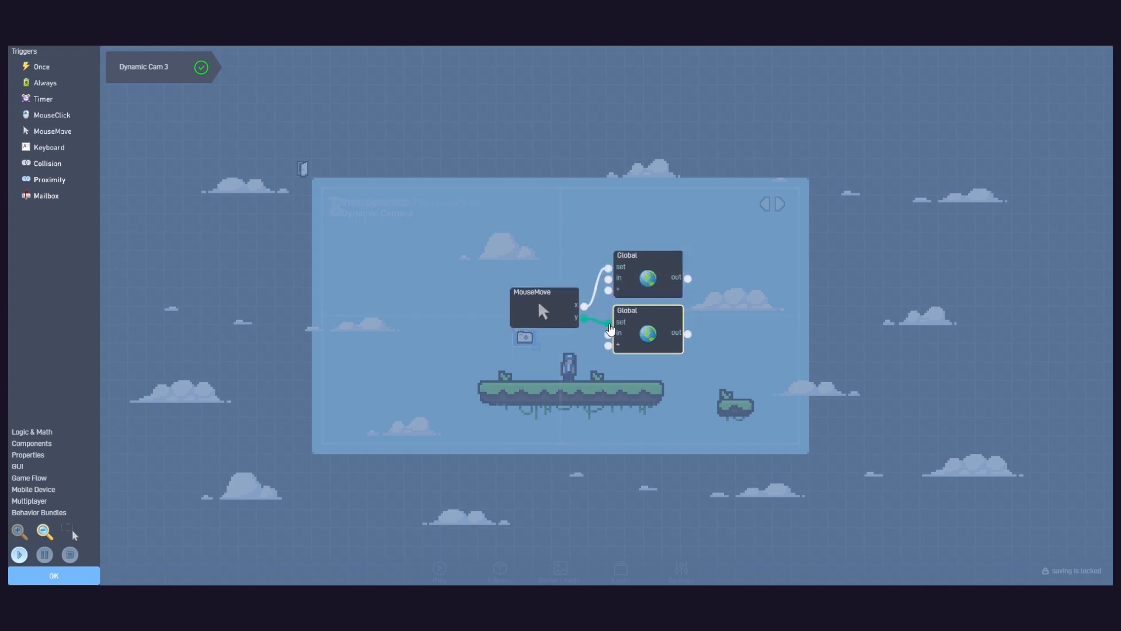
# Connect the mouse's y position output to the second global's set input
pyautogui.moveTo(584, 317); pyautogui.dragTo(608, 325)
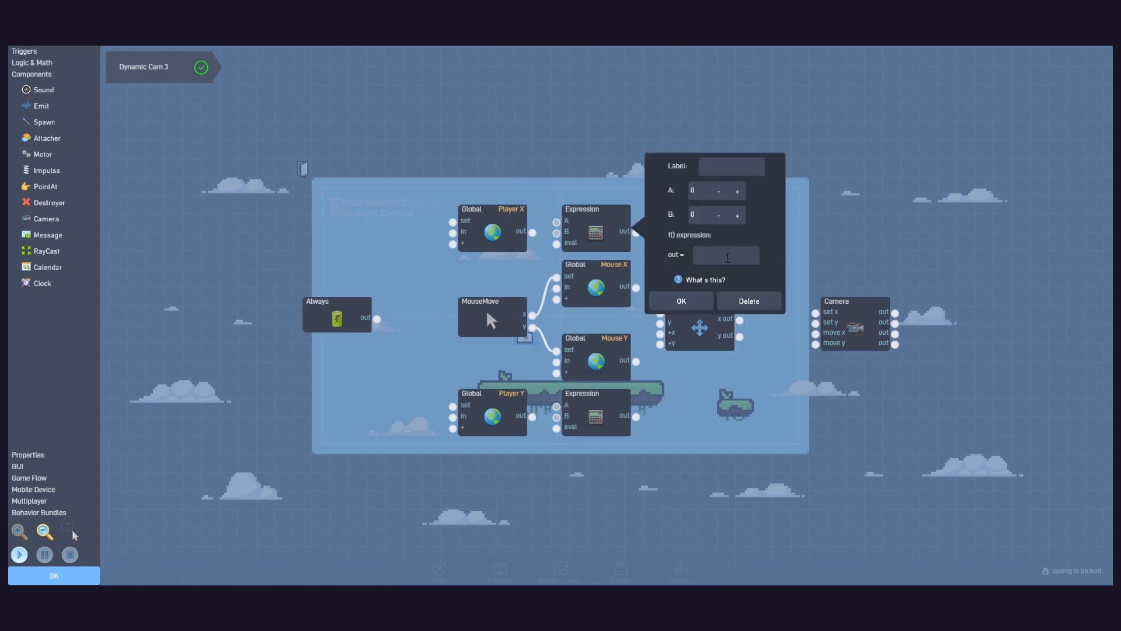
# Enter the (A+B)/2 expression to average the player and mouse positions
pyautogui.write('(A+B)/2')
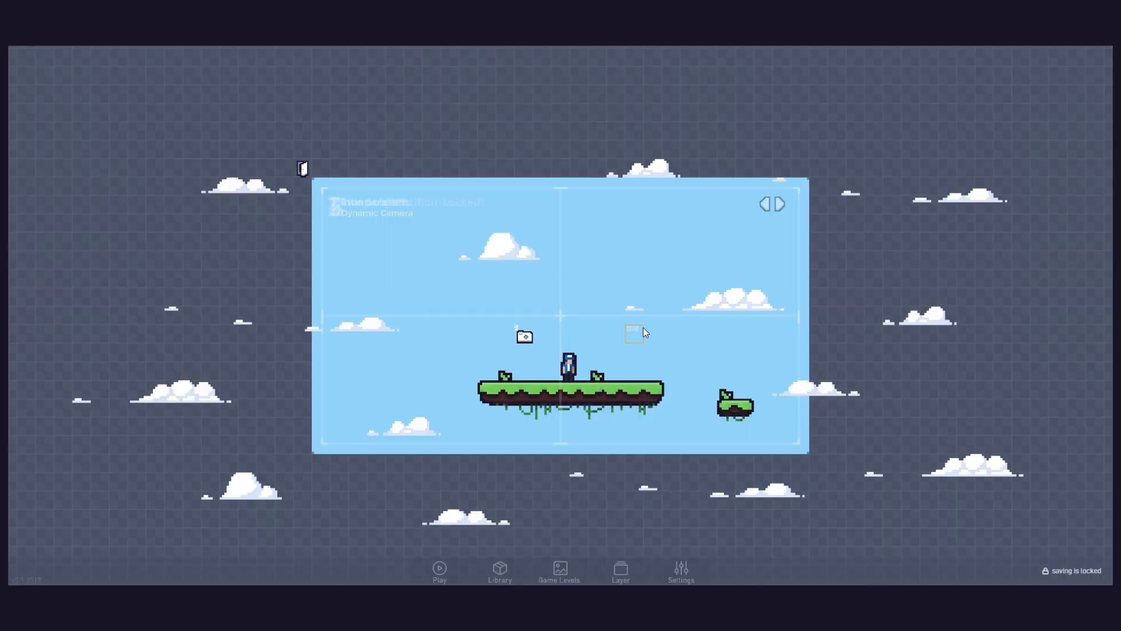
# Select the Dynamic Cam 4 object in the lava level to show its properties
pyautogui.click(633, 334)
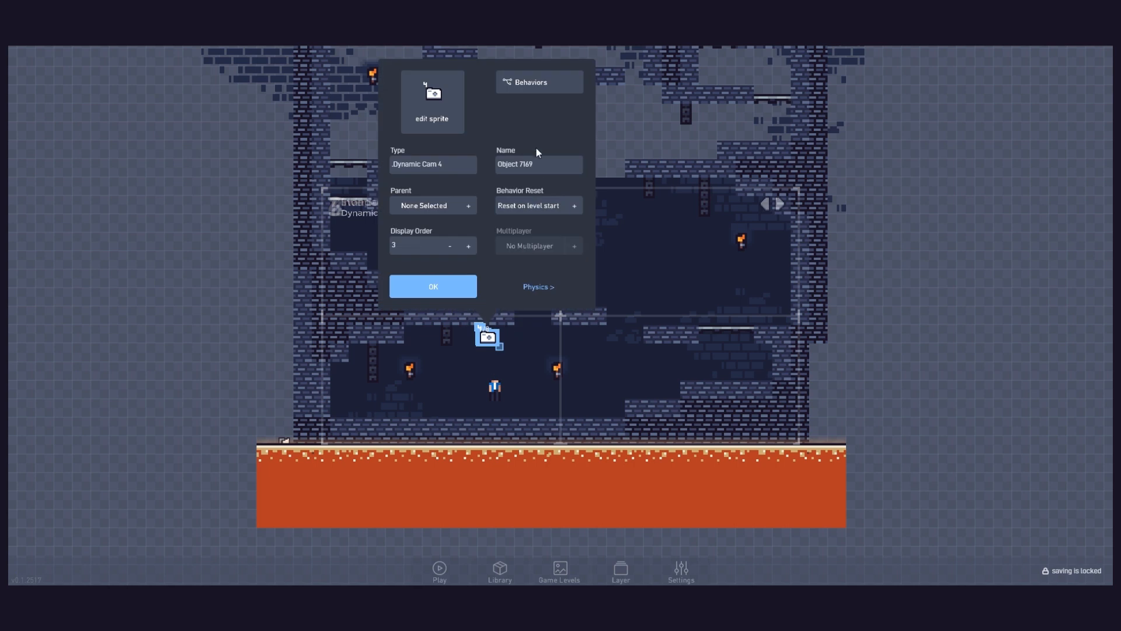
# In Dynamic Cam 4's behavior, label a Number block Speed and add a Camera block
pyautogui.click(530, 82)
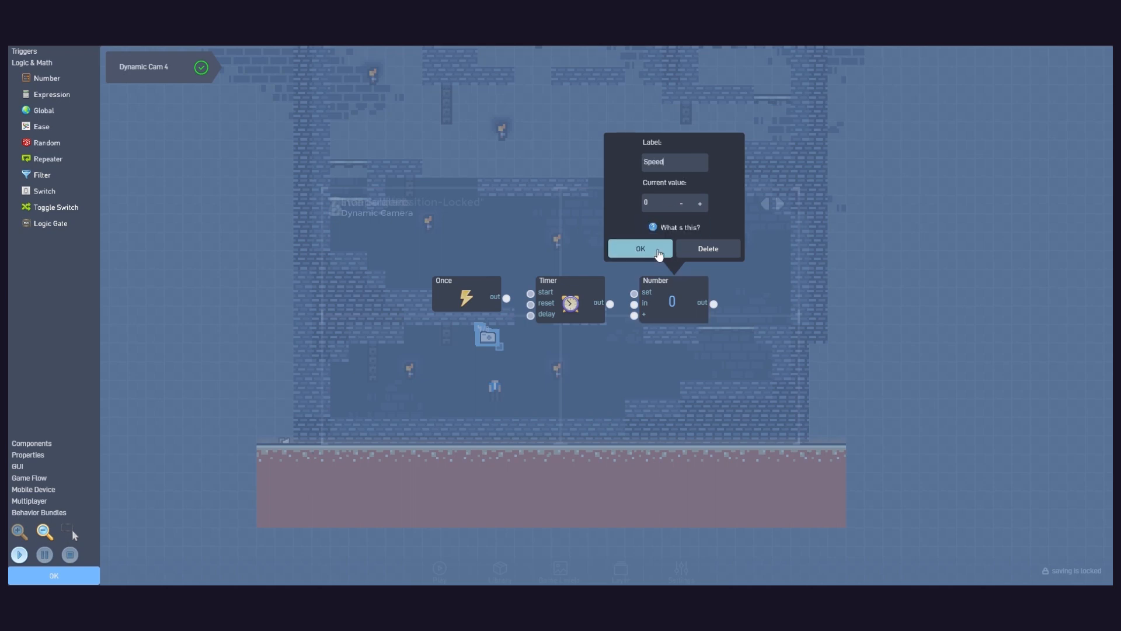
pyautogui.click(638, 249)
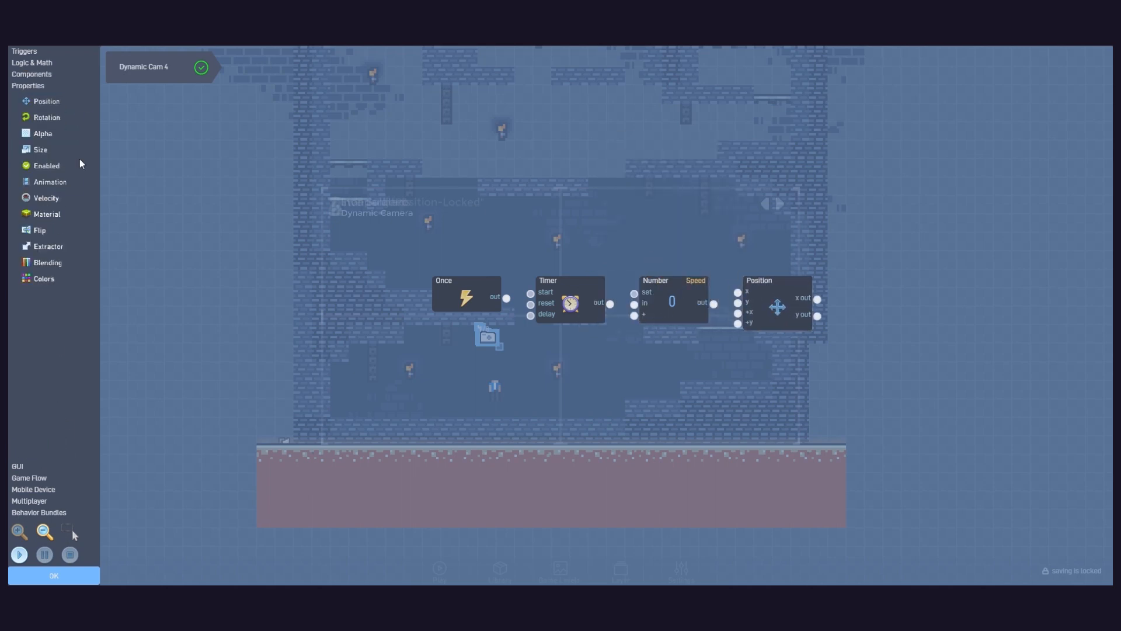
pyautogui.click(32, 73)
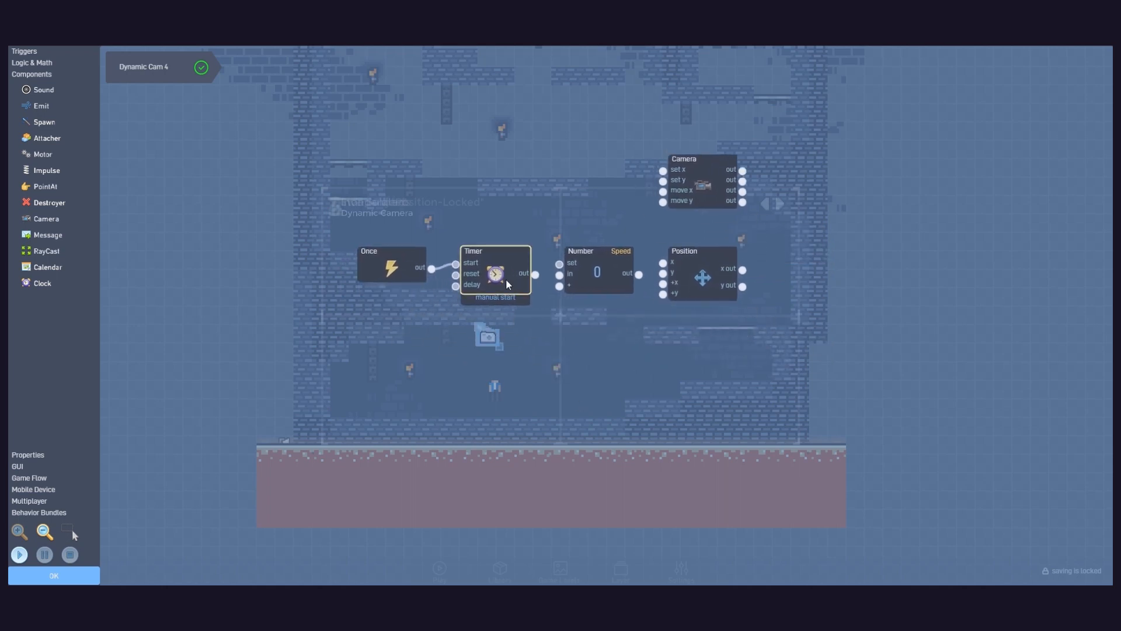
# Set the Timer to repeat forever and add a Mailbox listening for 'stop'
pyautogui.click(494, 274)
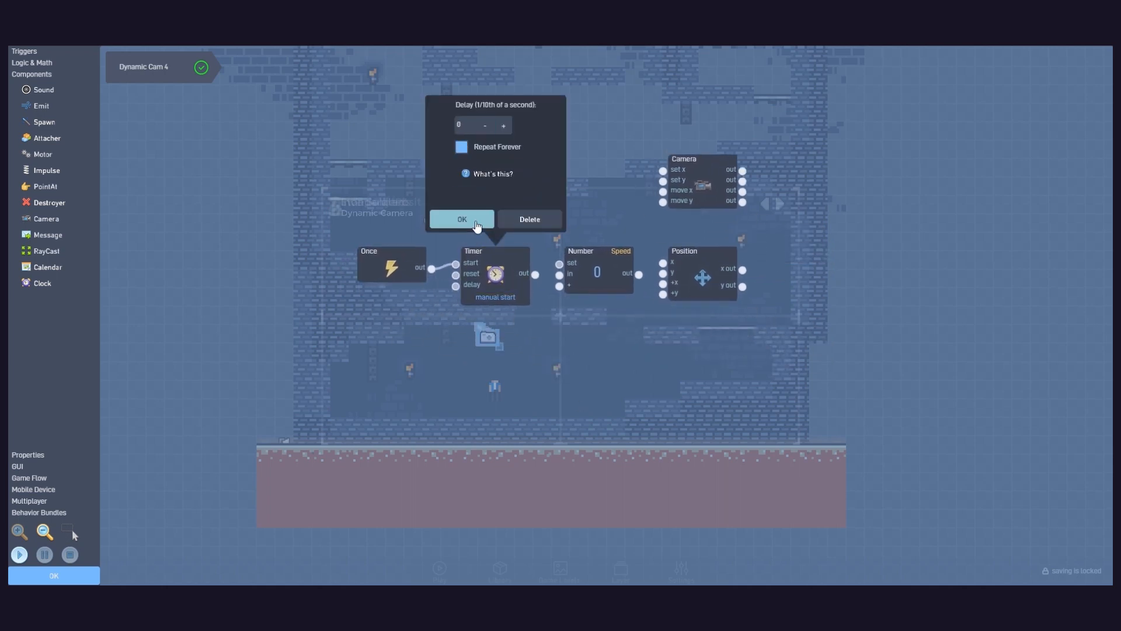
pyautogui.click(461, 219)
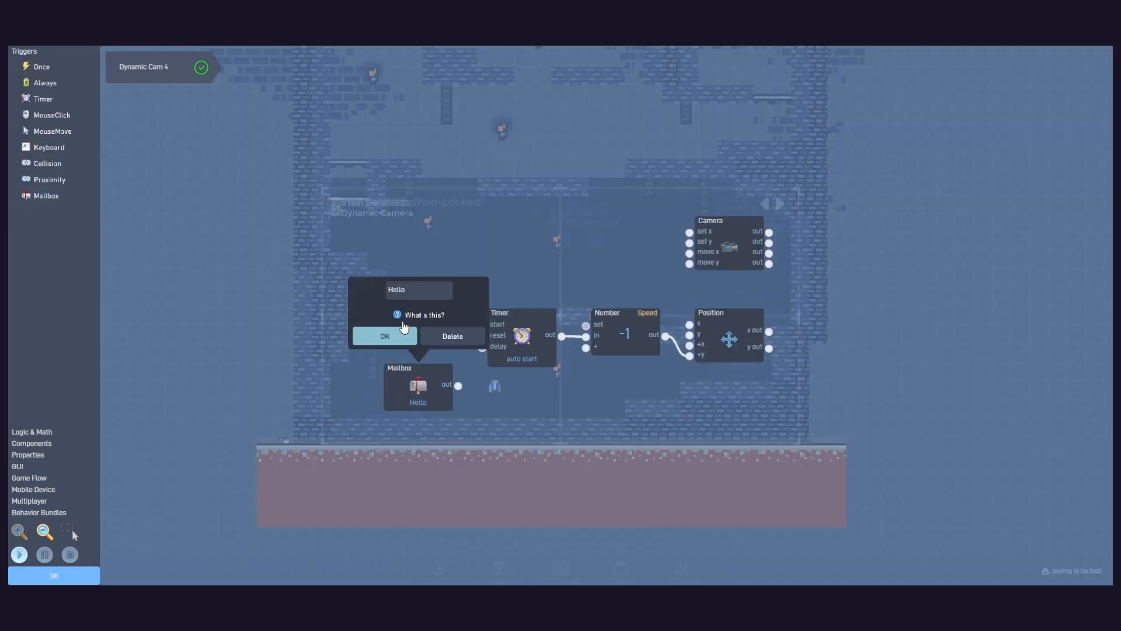
pyautogui.write('stop')
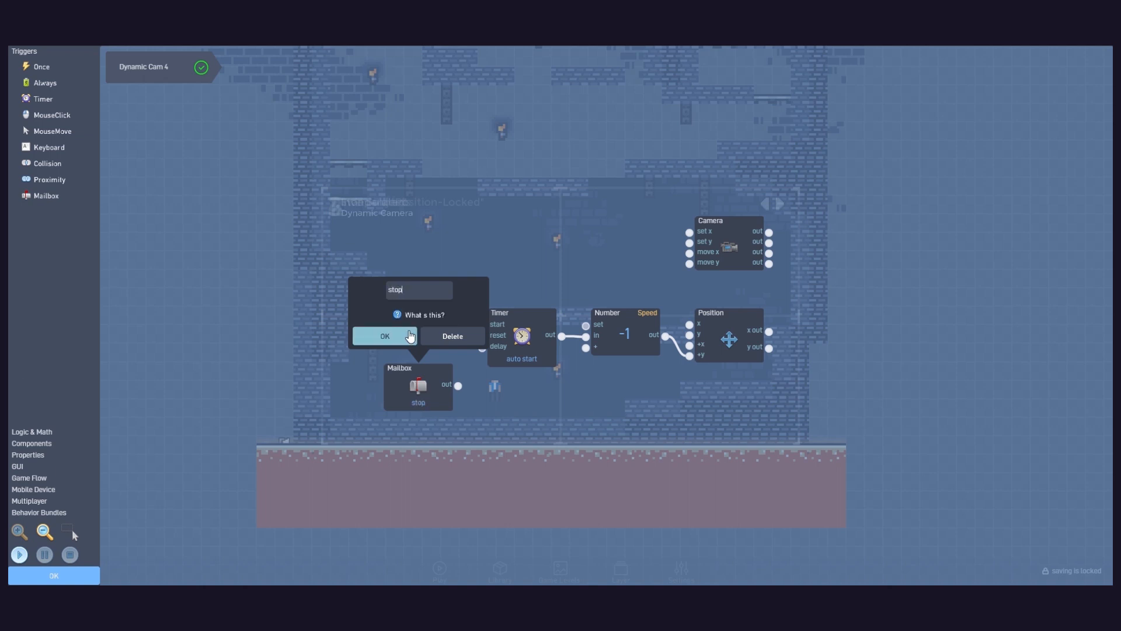
pyautogui.click(384, 337)
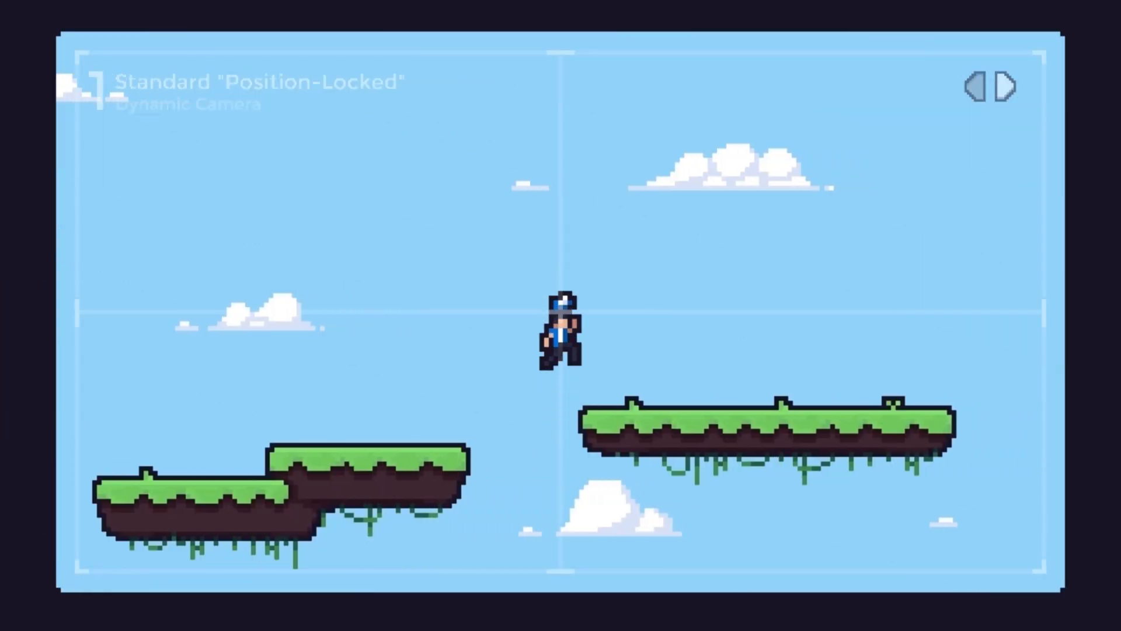
# Advance the preview to the Interpolated camera level and make the player jump
pyautogui.click(1009, 85)
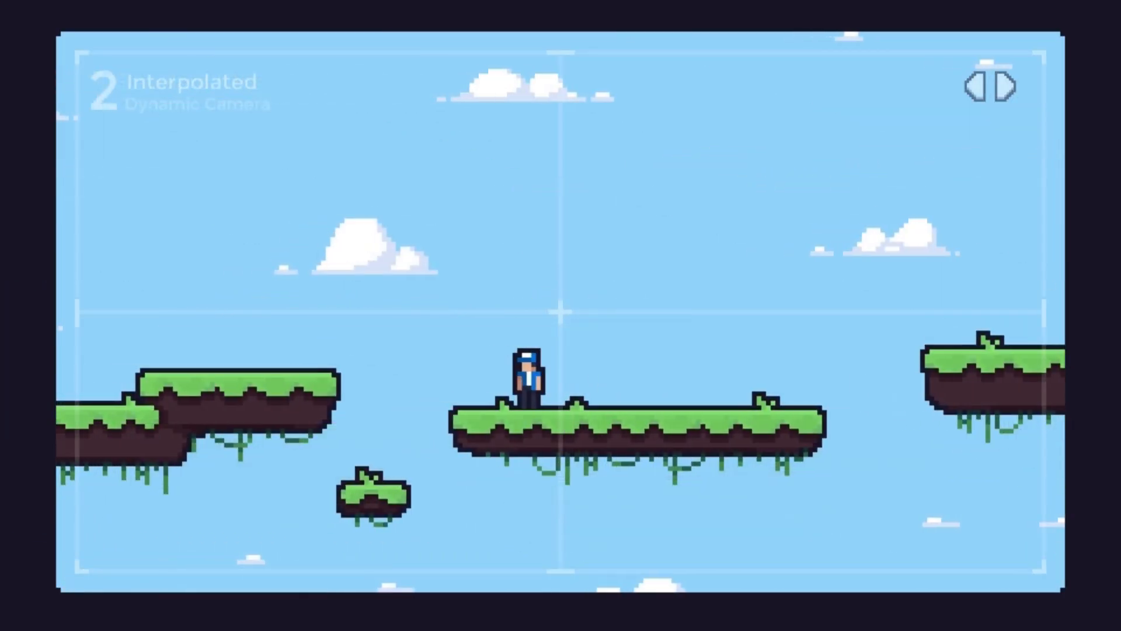
pyautogui.press('space')
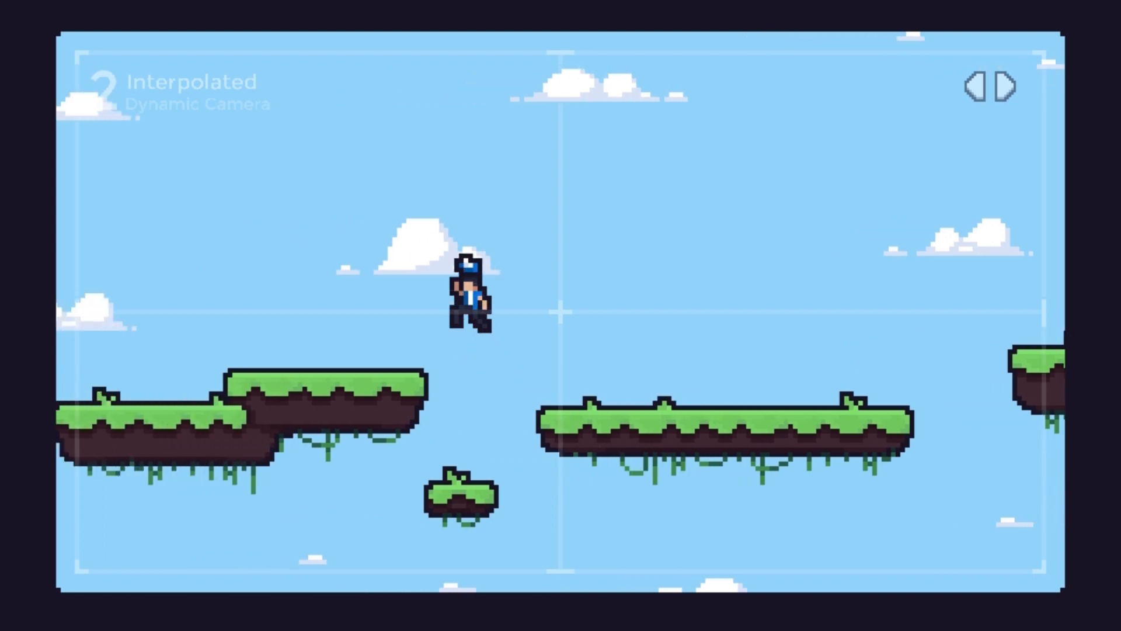